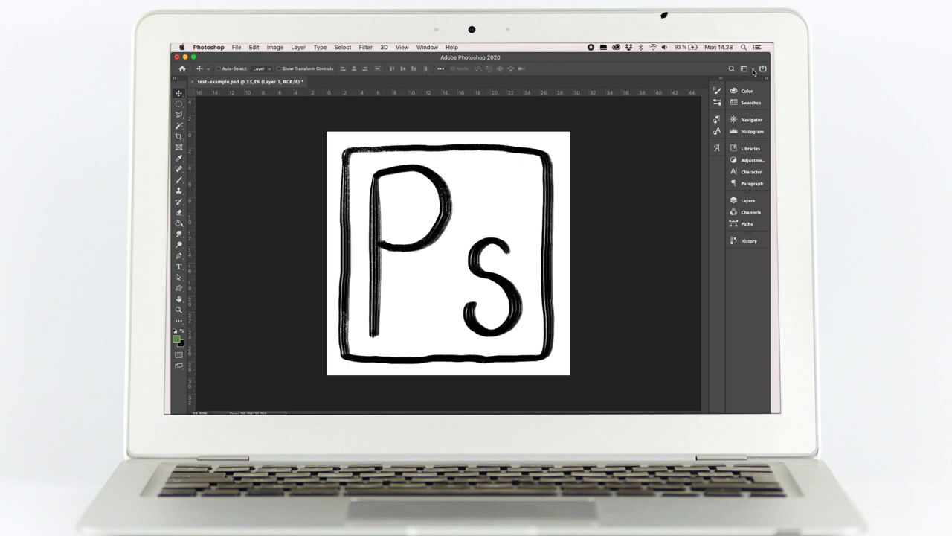
# Pick Essentials from the workspace switcher at the top right
pyautogui.click(752, 68)
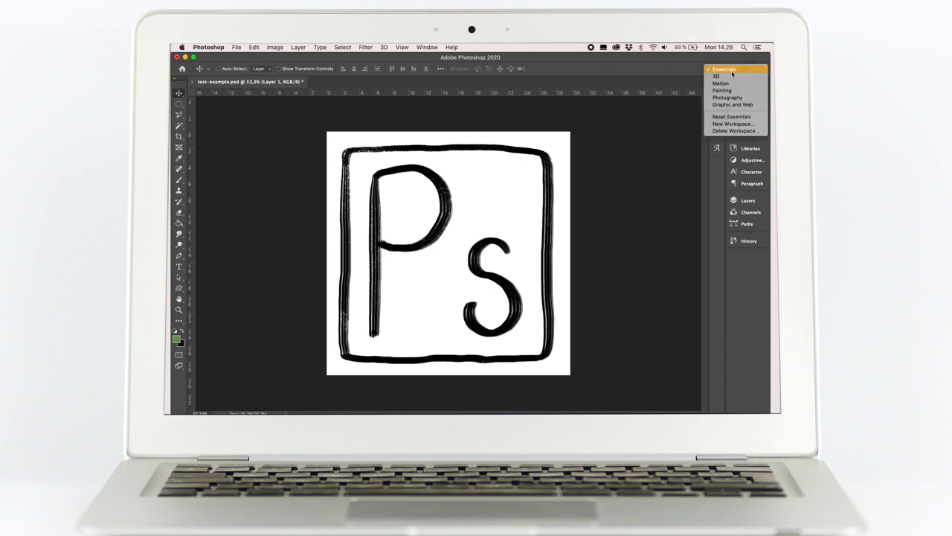
pyautogui.click(745, 68)
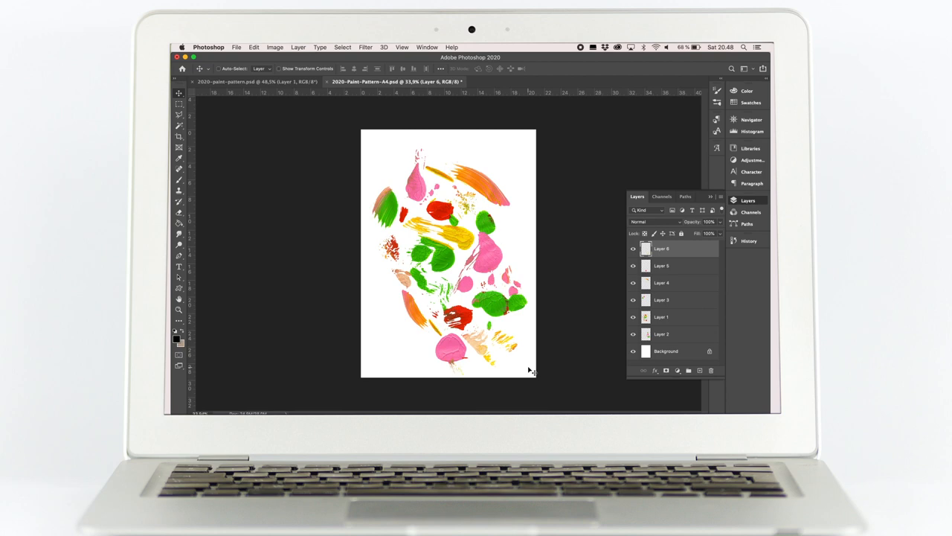
pyautogui.moveTo(564, 364)
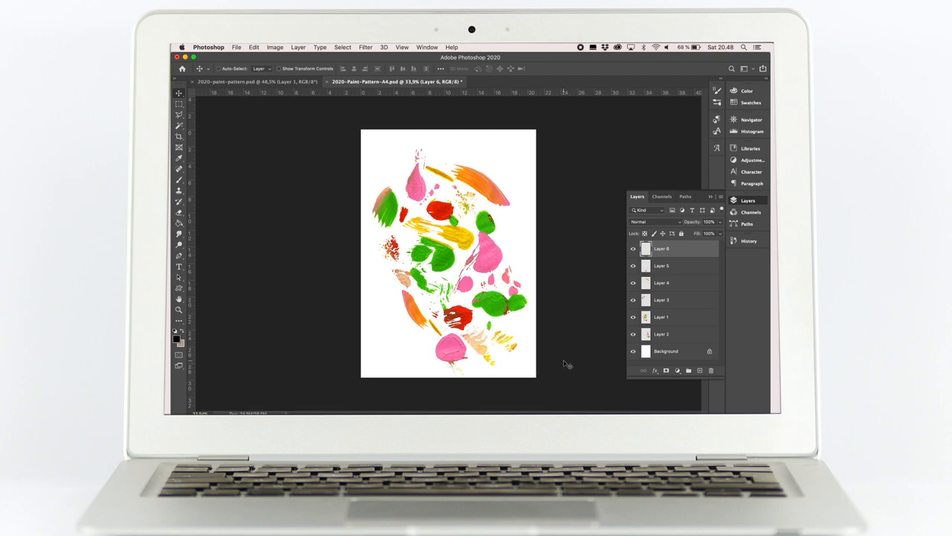
pyautogui.moveTo(359, 194)
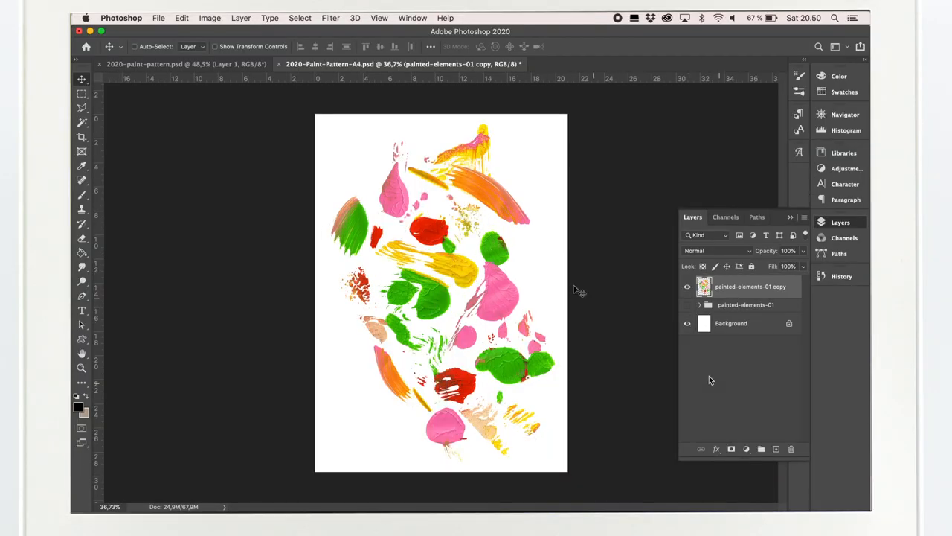
# Read the 2480 × 3508 px dimensions in Image Size and close it unchanged
pyautogui.click(210, 18)
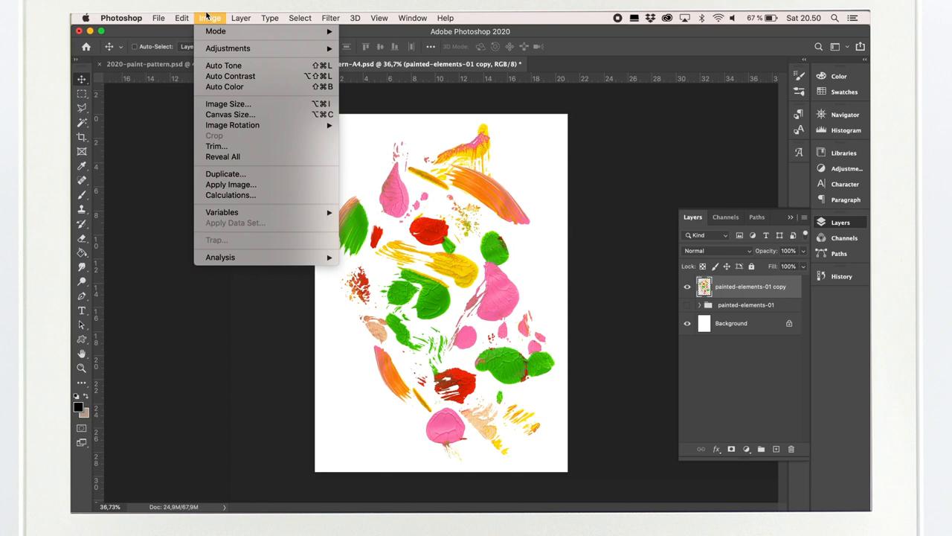
pyautogui.moveTo(227, 104)
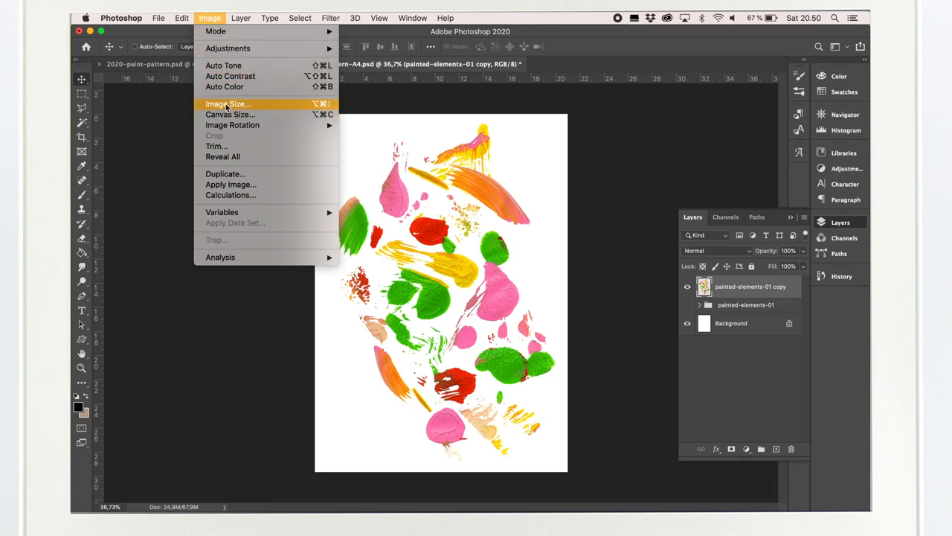
pyautogui.click(227, 103)
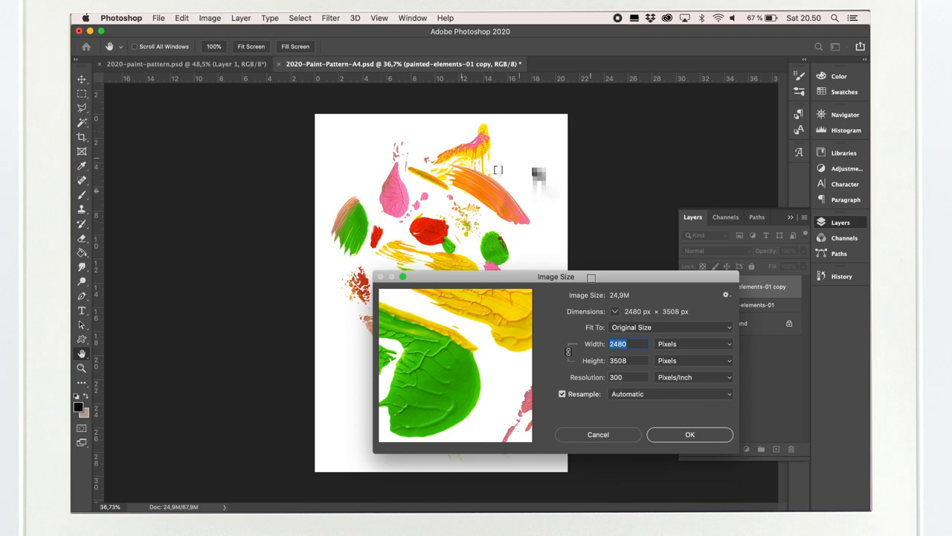
pyautogui.click(623, 361)
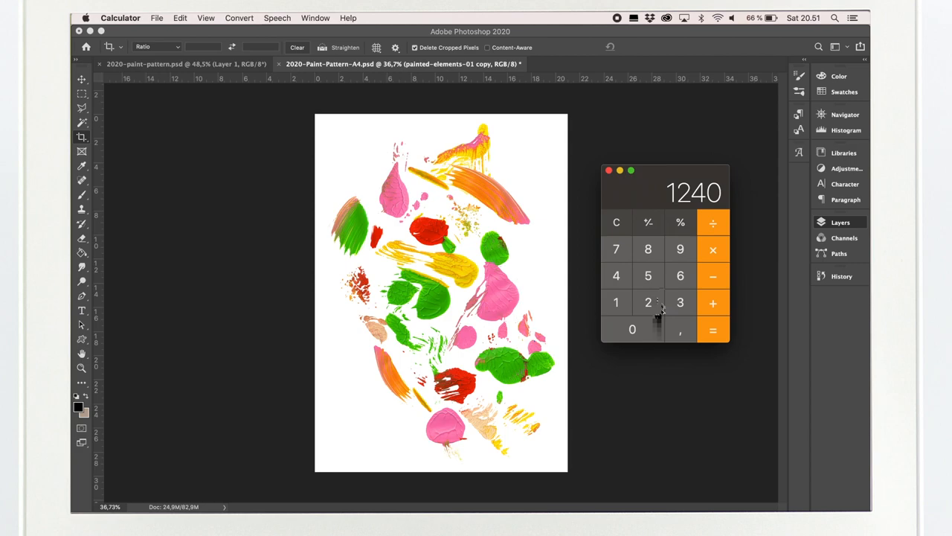
# Divide the 2480 px width by 2 in Calculator, giving 1240
pyautogui.click(713, 329)
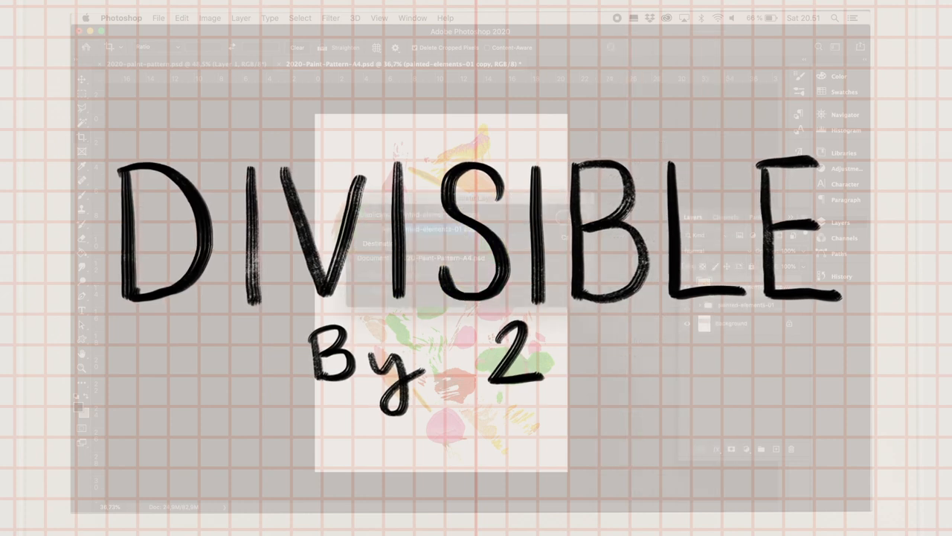
pyautogui.click(327, 18)
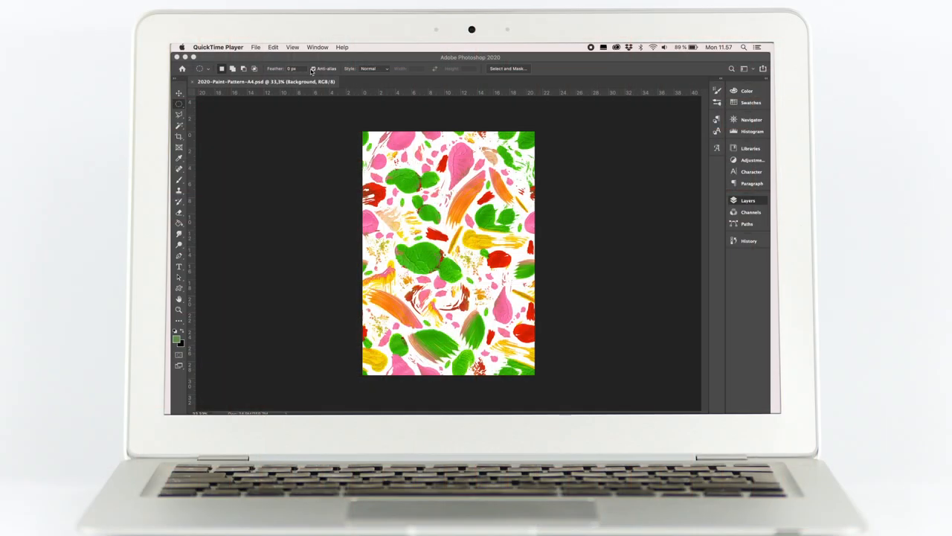
# Open Canvas Size with Relative checked and choose a different width unit
pyautogui.click(277, 46)
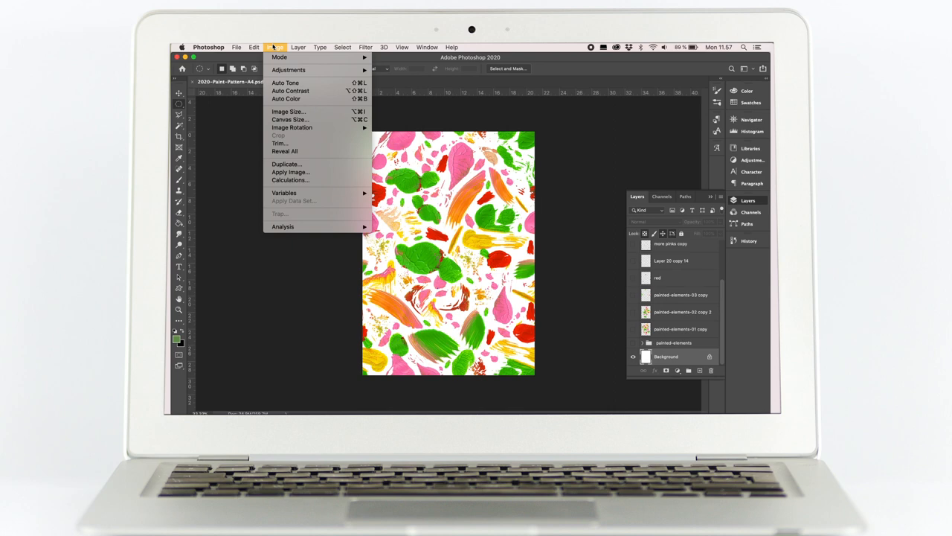
pyautogui.click(290, 120)
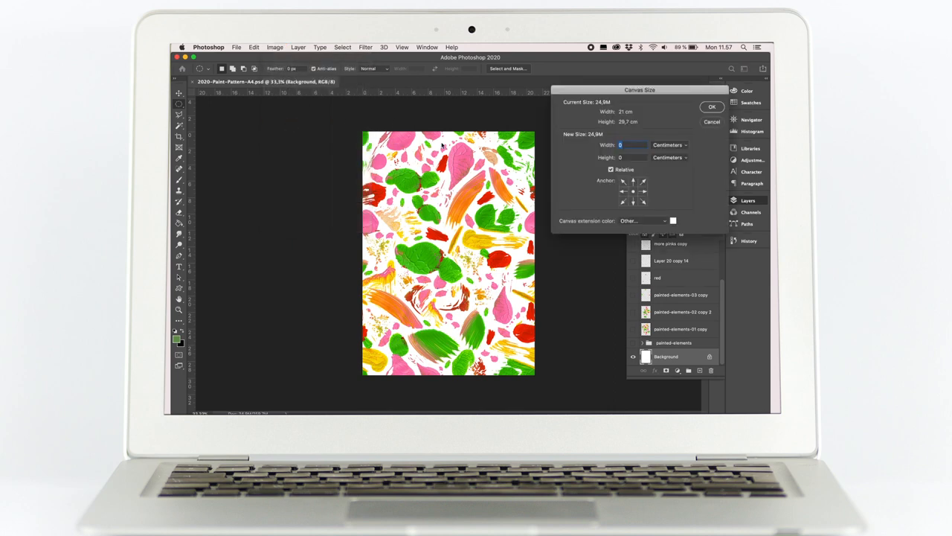
pyautogui.click(670, 144)
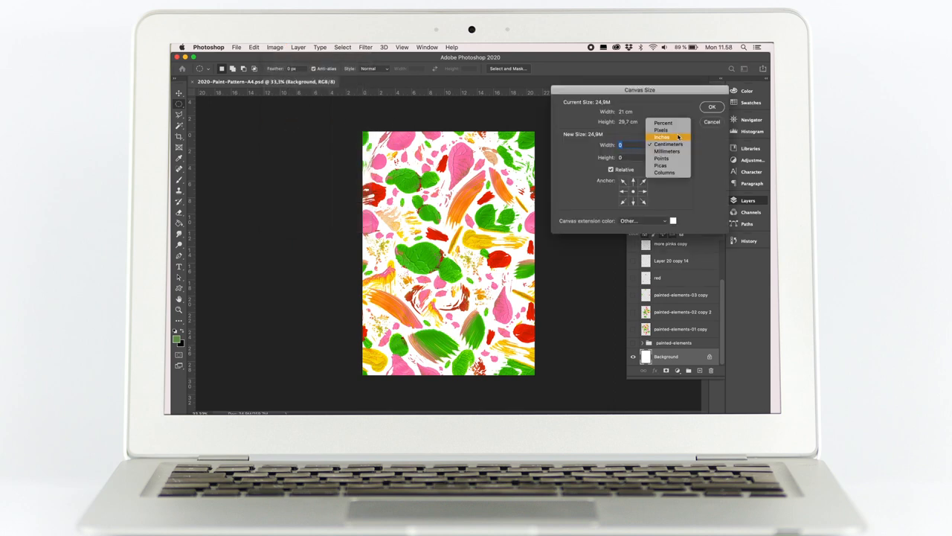
pyautogui.click(660, 130)
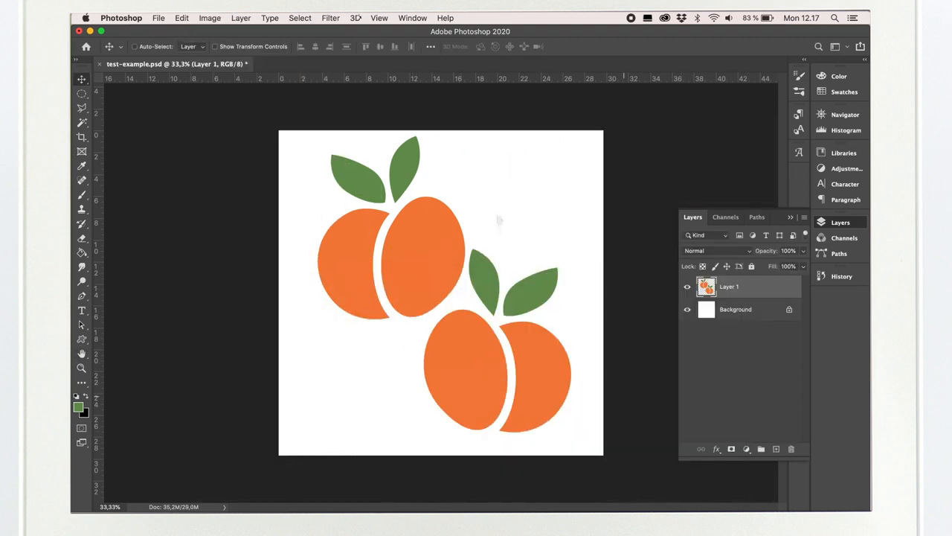
# Fill Untitled-1 with a saved custom pattern, then select the Crop tool
pyautogui.click(329, 18)
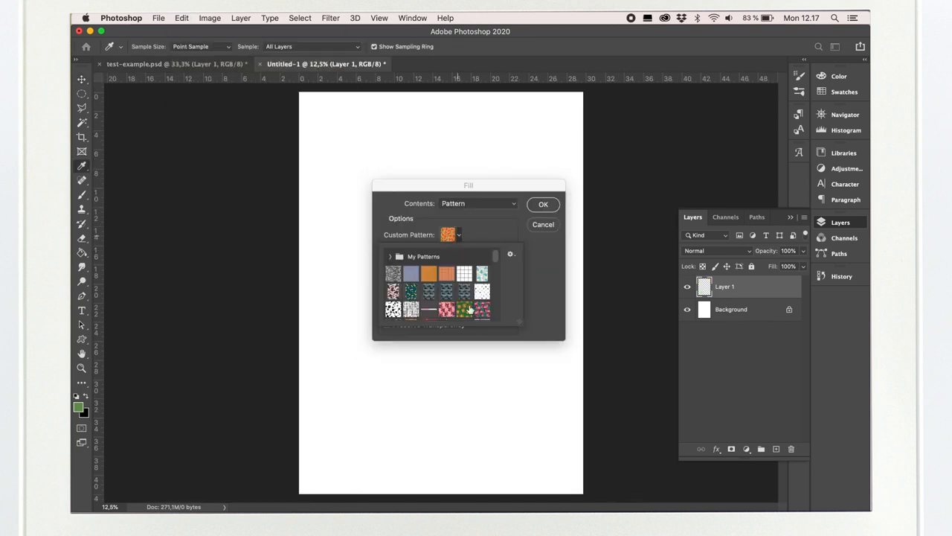
pyautogui.click(543, 203)
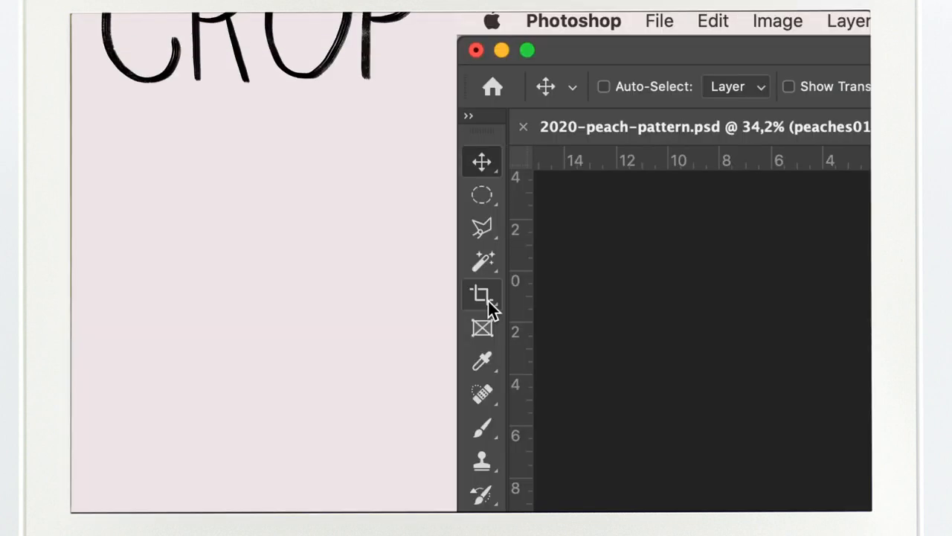
pyautogui.click(481, 294)
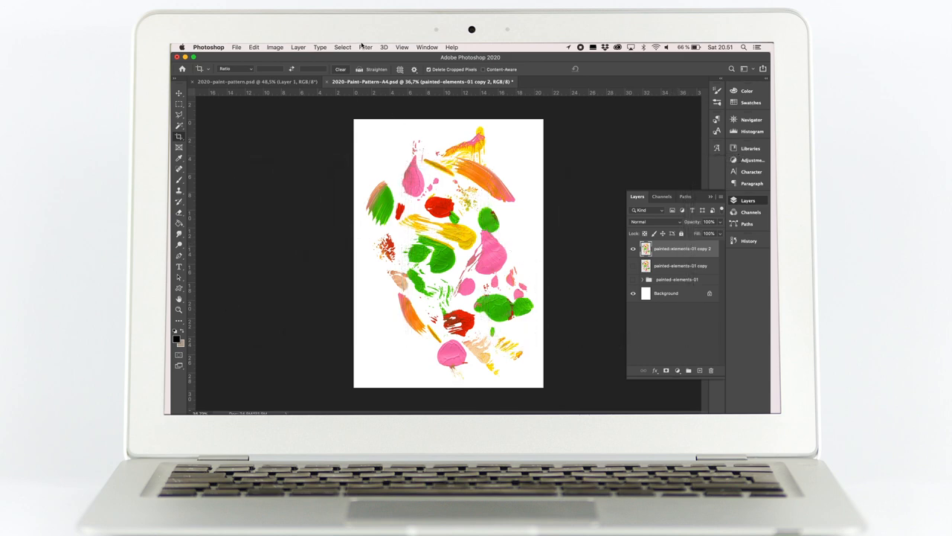
# Apply the Offset filter at +1240 horizontal, +1754 vertical with Wrap Around
pyautogui.click(367, 46)
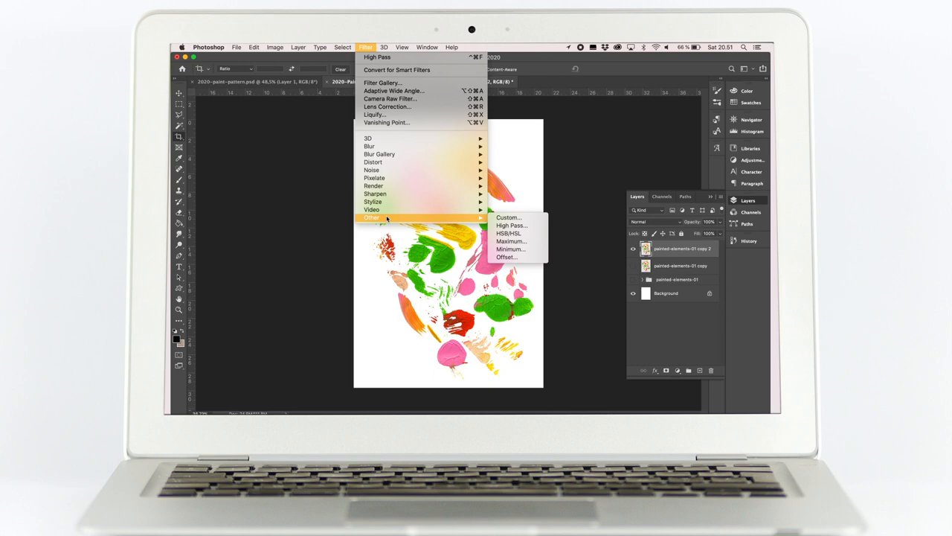
pyautogui.moveTo(508, 257)
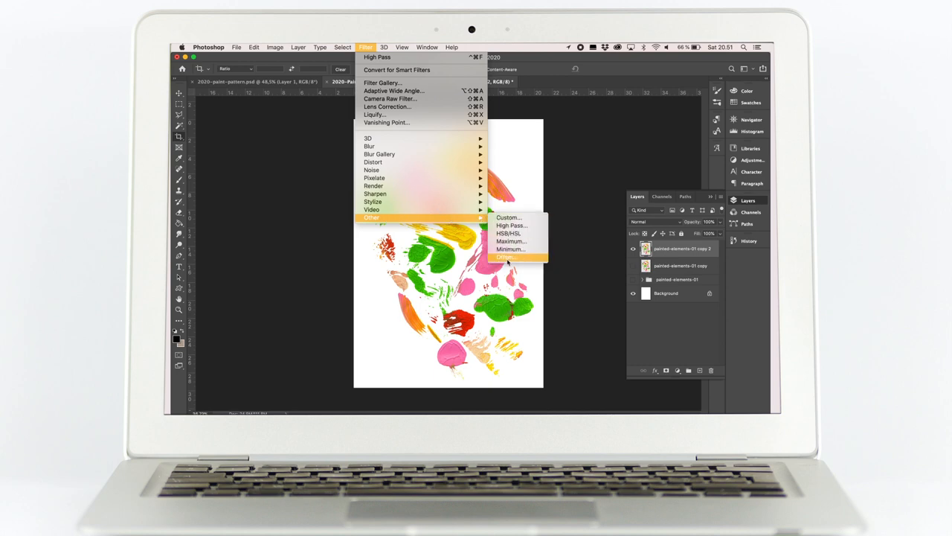
pyautogui.click(507, 256)
pyautogui.write('+')
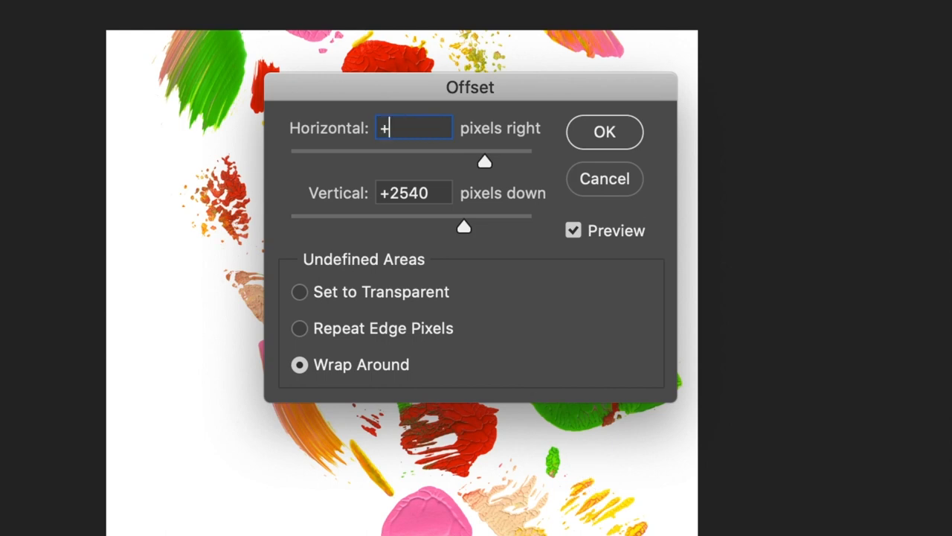
pyautogui.write('1240')
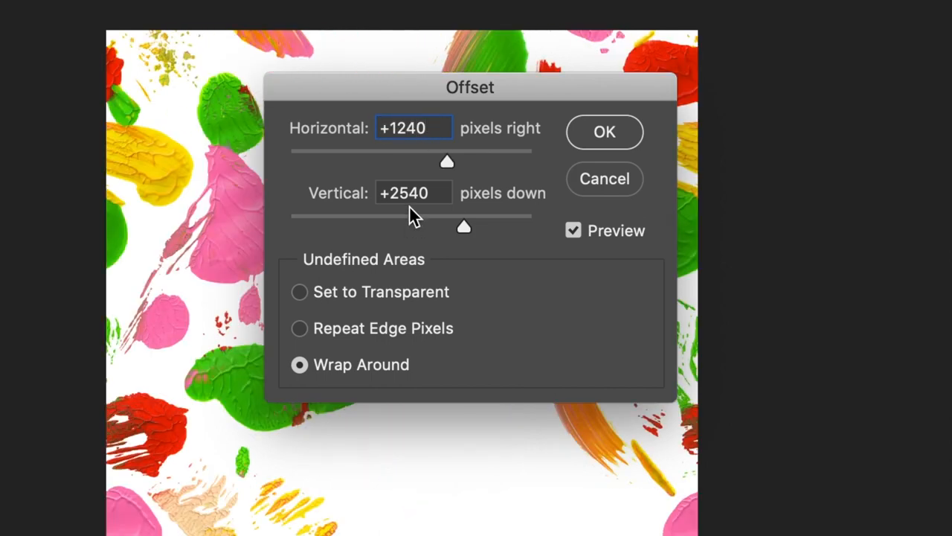
pyautogui.write('17')
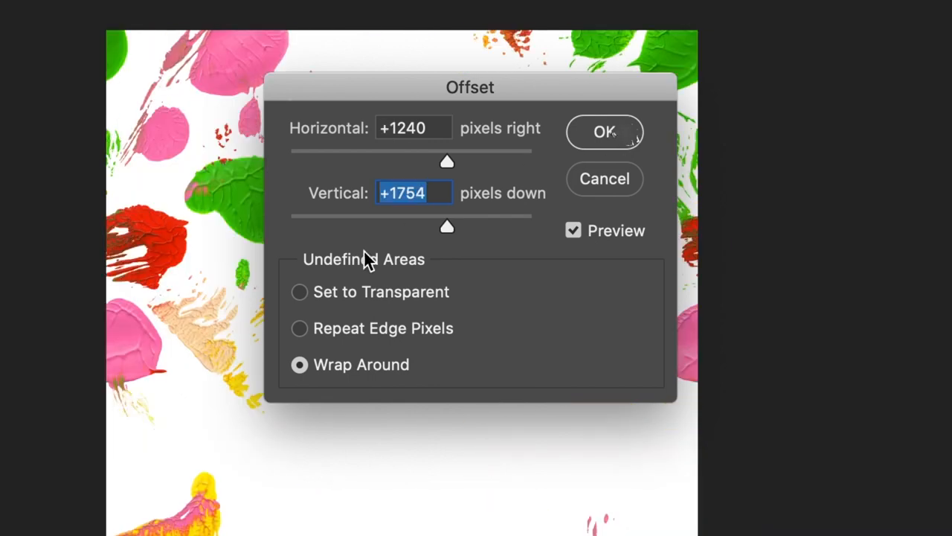
pyautogui.moveTo(506, 191)
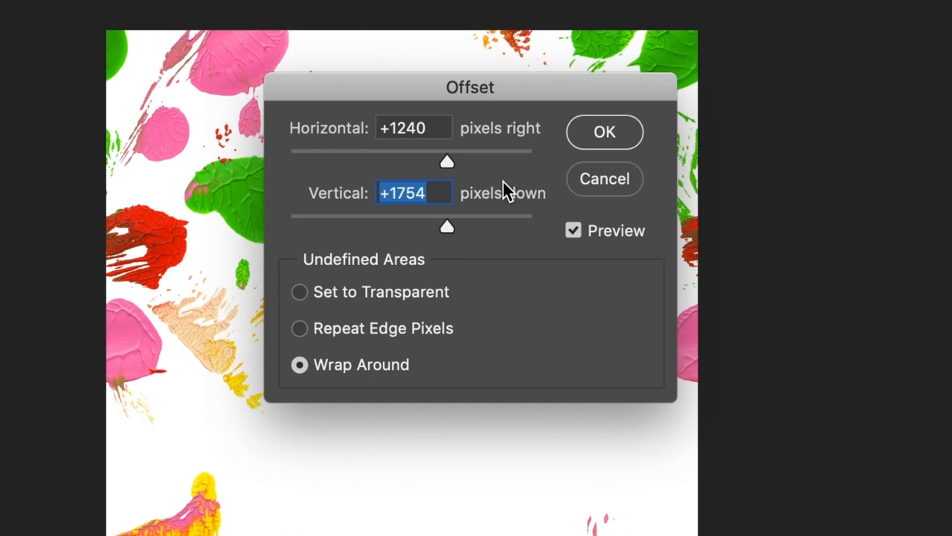
pyautogui.click(605, 132)
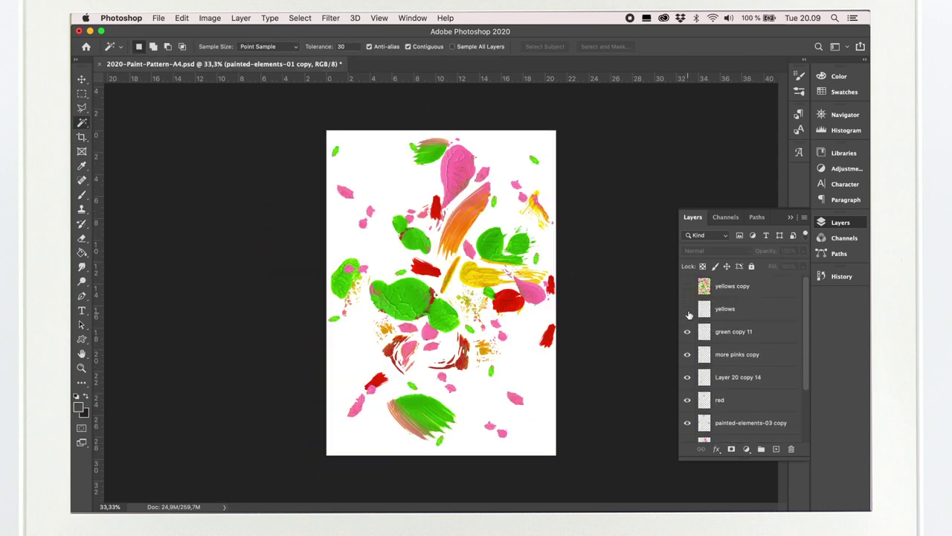
# Merge the yellows layer and the paint-element layers below it into one layer
pyautogui.click(738, 309)
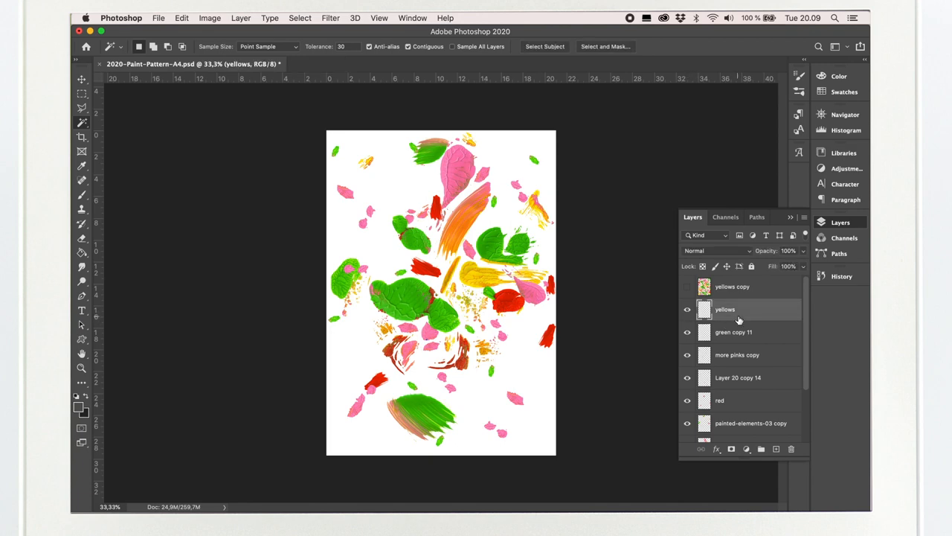
pyautogui.scroll(-3)
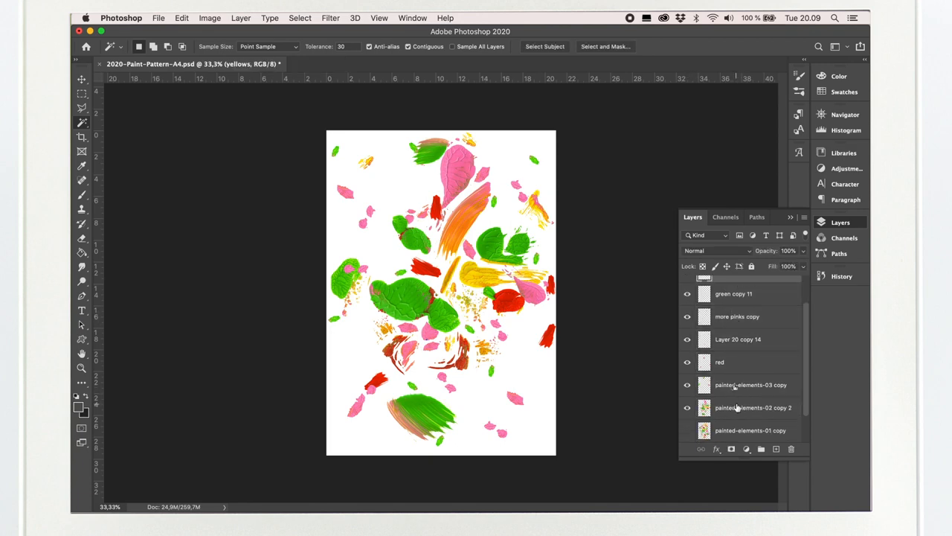
pyautogui.rightClick(735, 362)
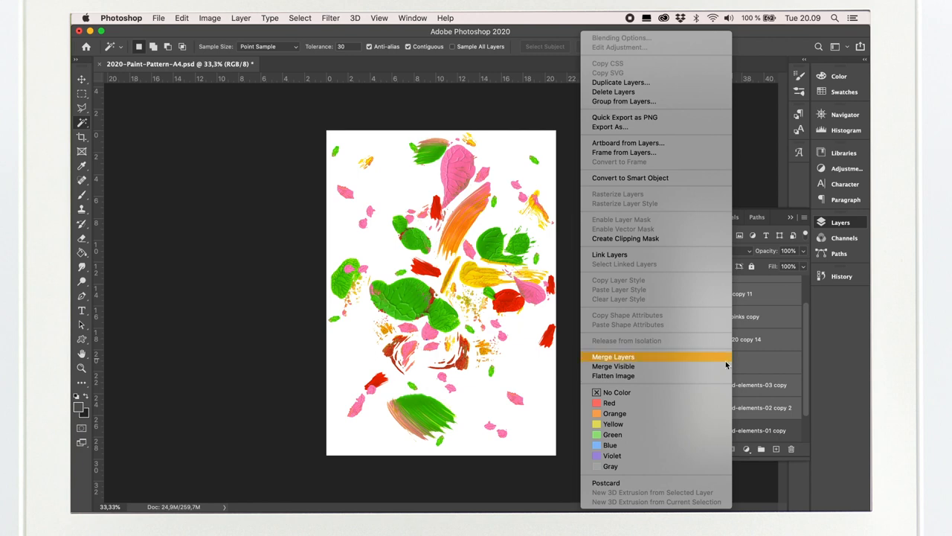
pyautogui.click(613, 356)
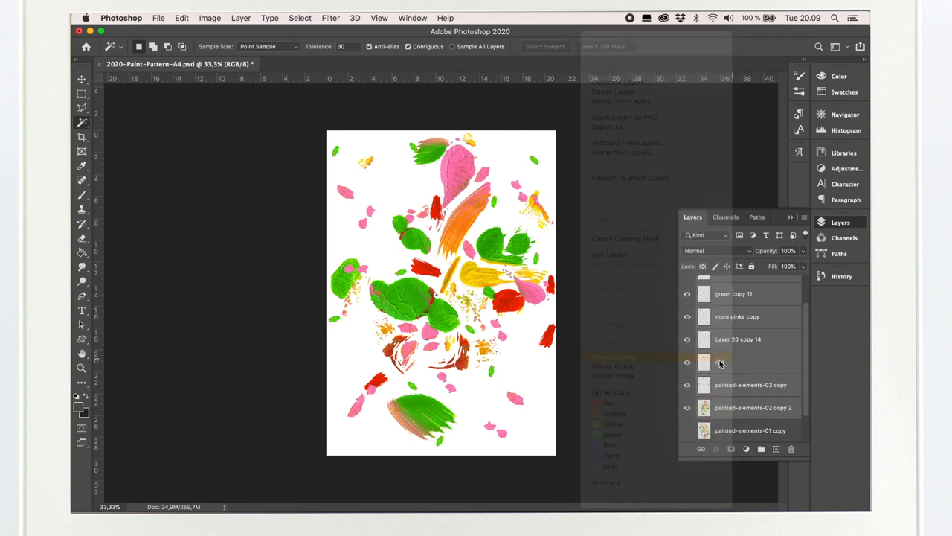
pyautogui.click(157, 18)
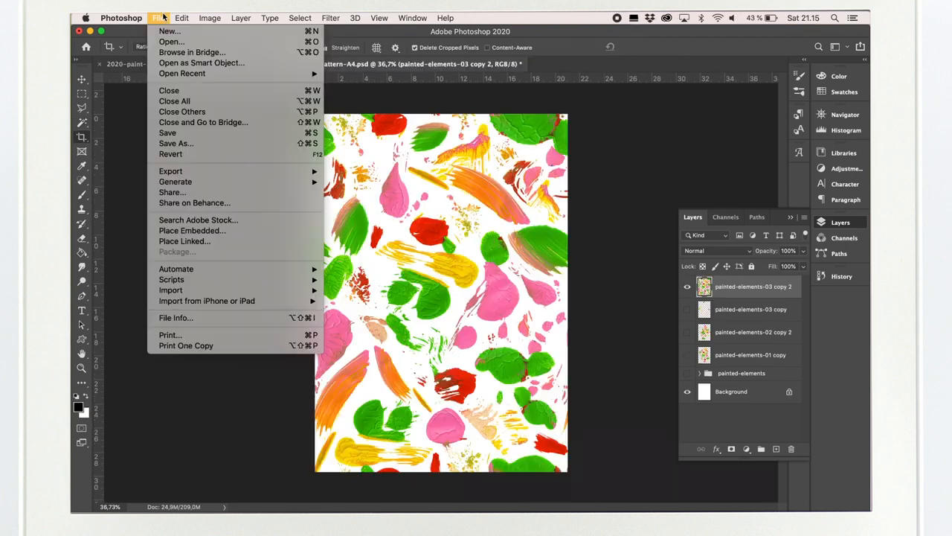
# Define the merged artwork as the pattern 'painted-pattern-01'
pyautogui.click(181, 18)
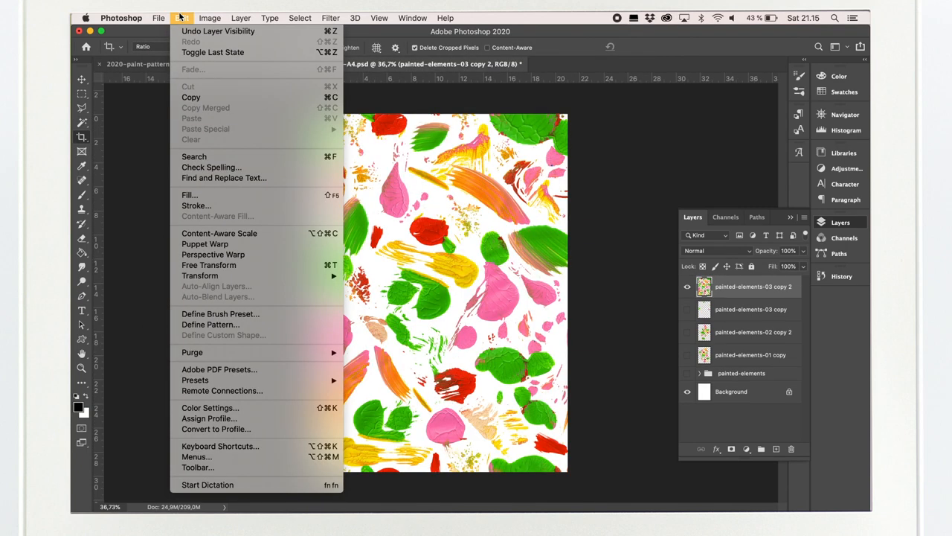
pyautogui.moveTo(216, 330)
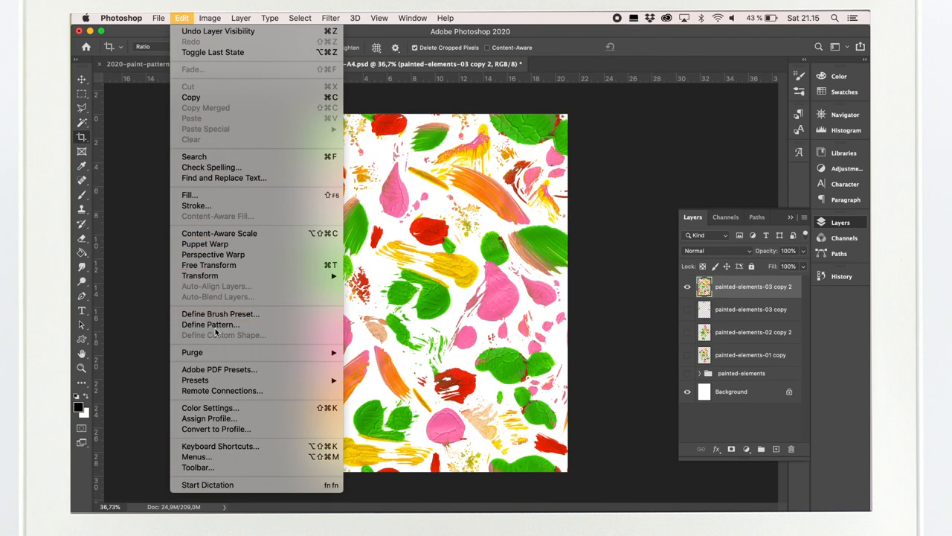
pyautogui.click(211, 324)
pyautogui.write('painted-pattern-01')
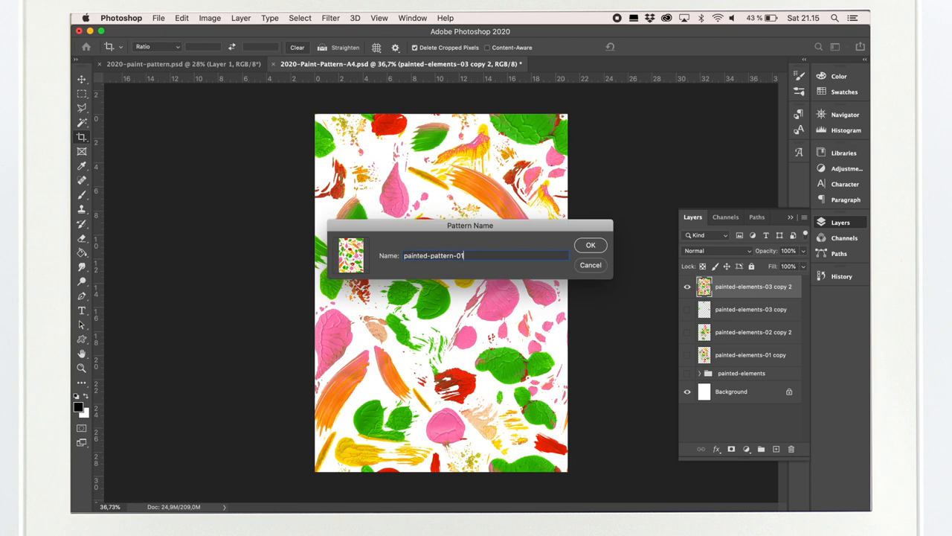
pyautogui.click(590, 245)
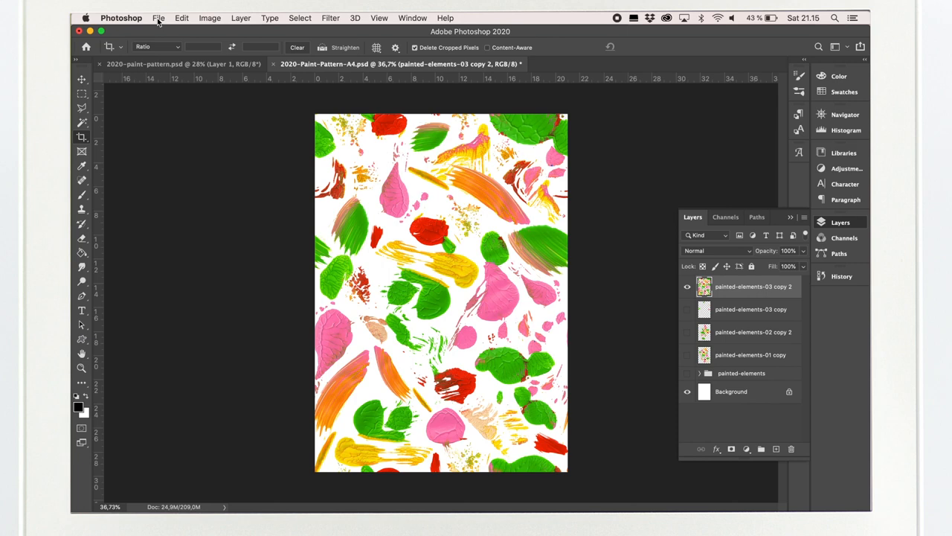
# Create a new blank A3 document with its resolution set
pyautogui.click(157, 18)
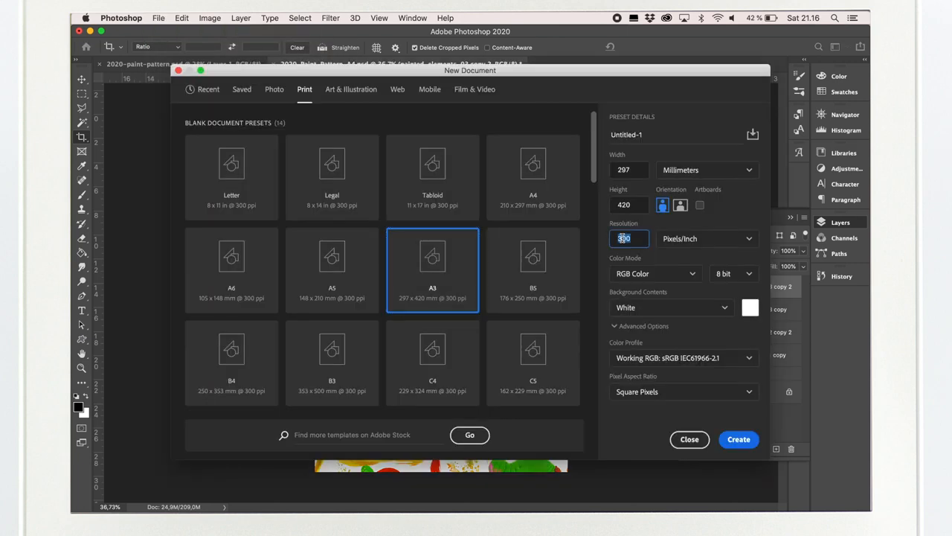
pyautogui.write('00')
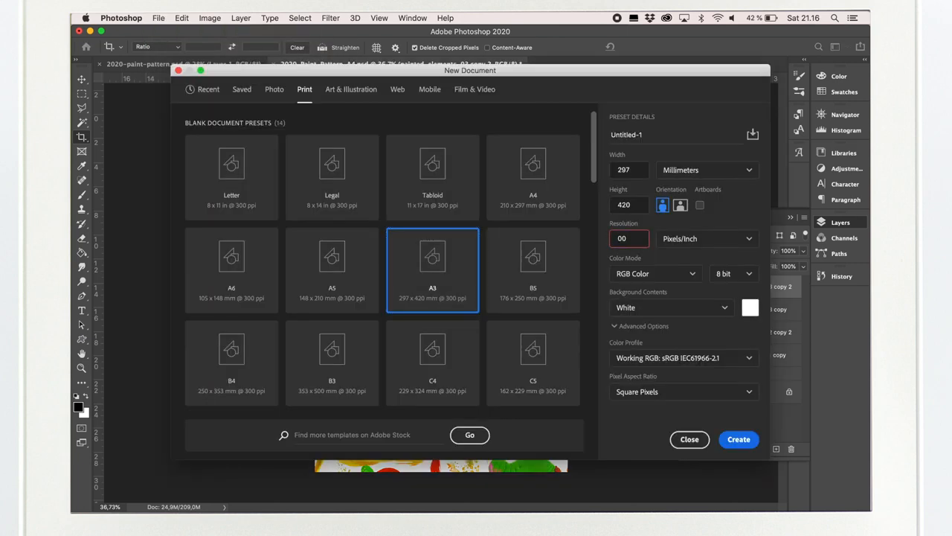
pyautogui.click(739, 439)
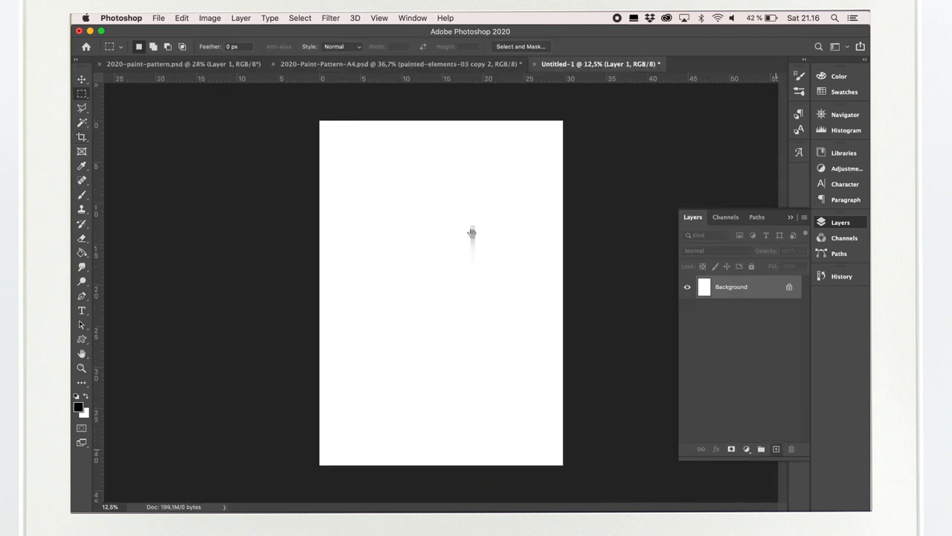
# Fill the A3 layer with the newly defined painted brushstroke custom pattern
pyautogui.click(181, 17)
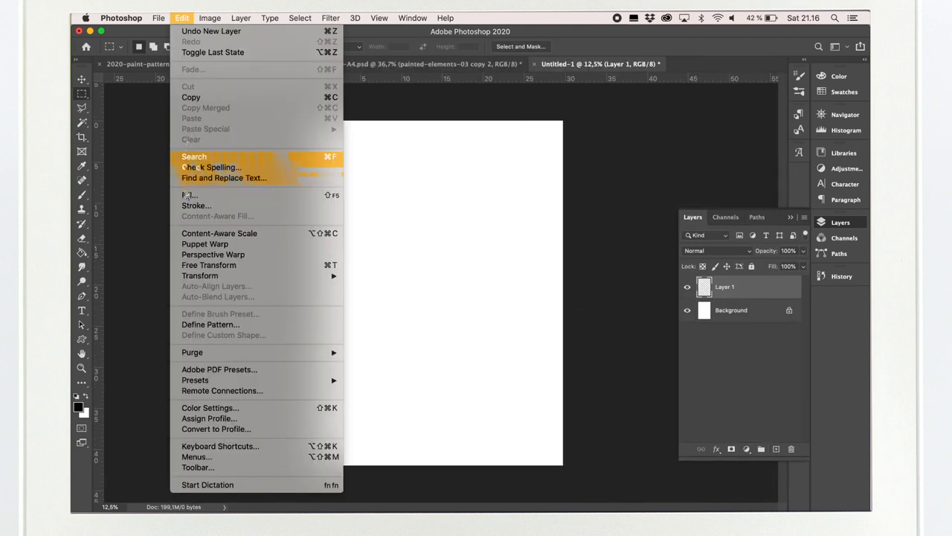
pyautogui.click(191, 195)
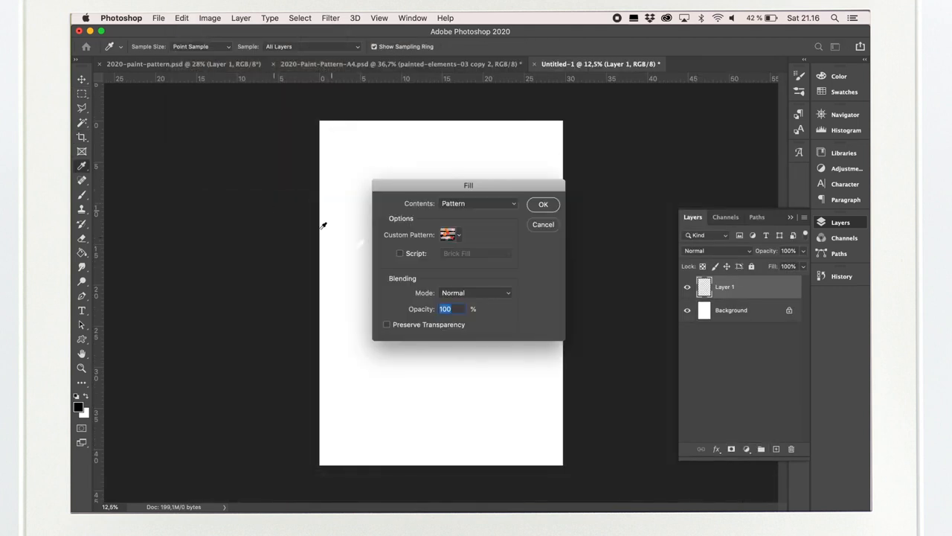
pyautogui.click(457, 234)
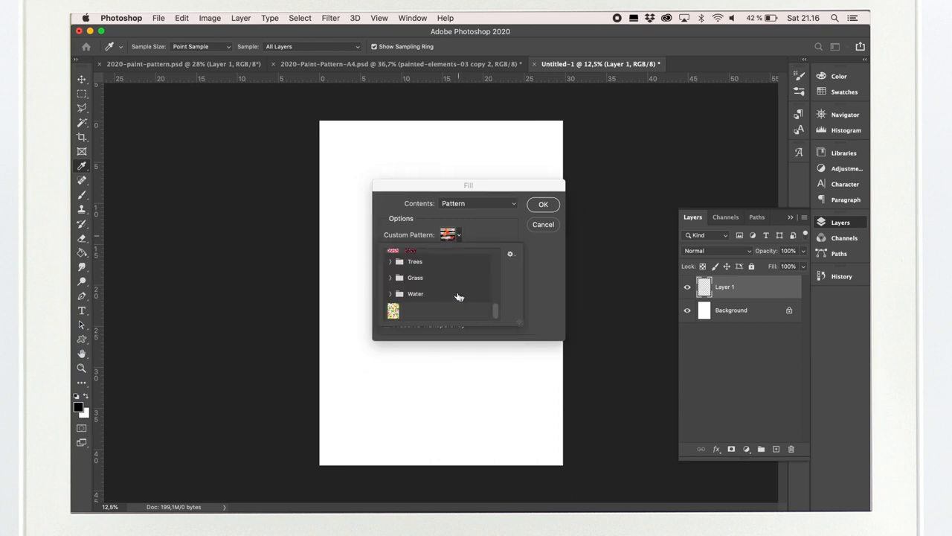
pyautogui.click(387, 311)
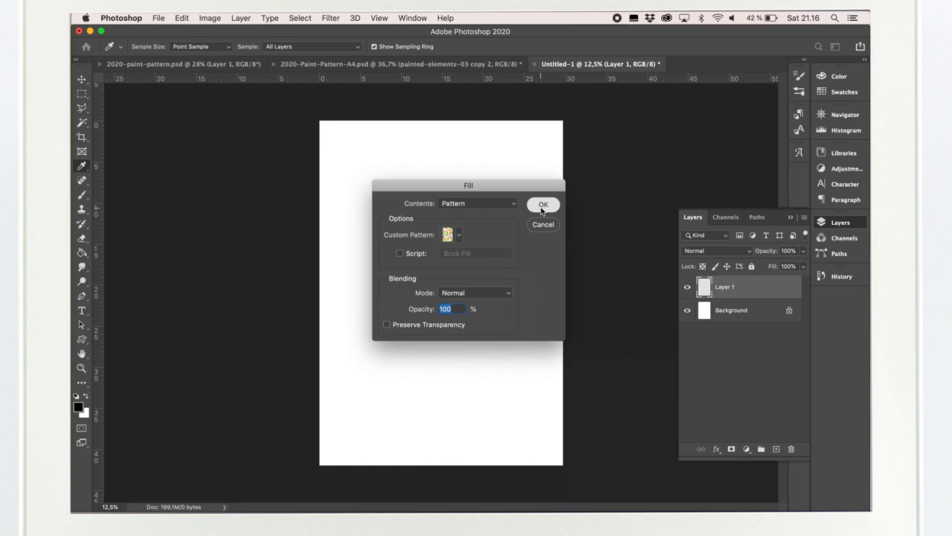
pyautogui.click(543, 205)
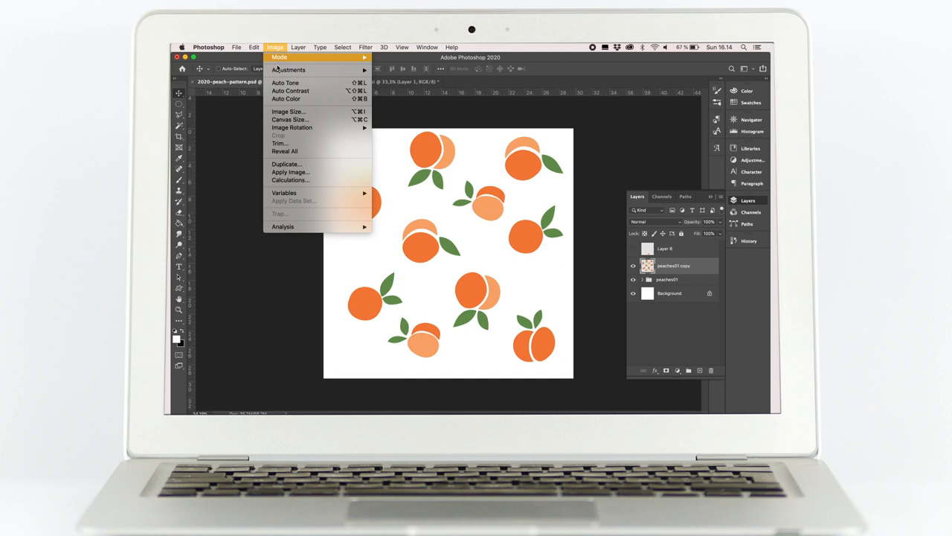
# Check the canvas size, then offset peaches01 copy by half-size with Wrap Around
pyautogui.click(287, 111)
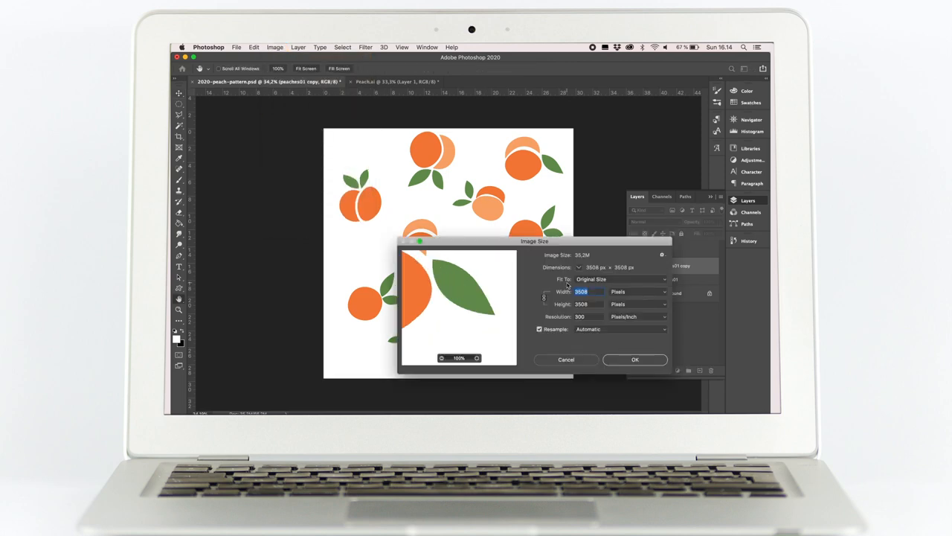
pyautogui.moveTo(604, 317)
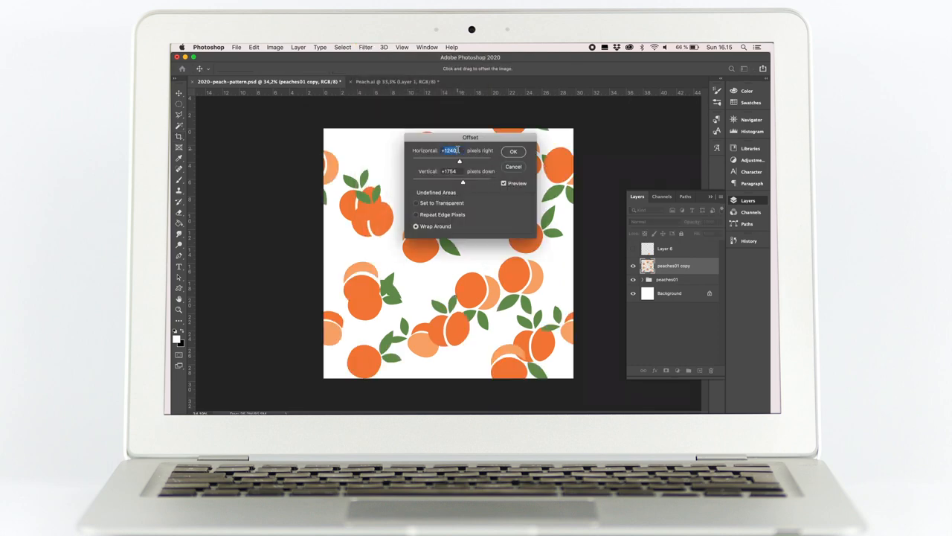
pyautogui.click(513, 151)
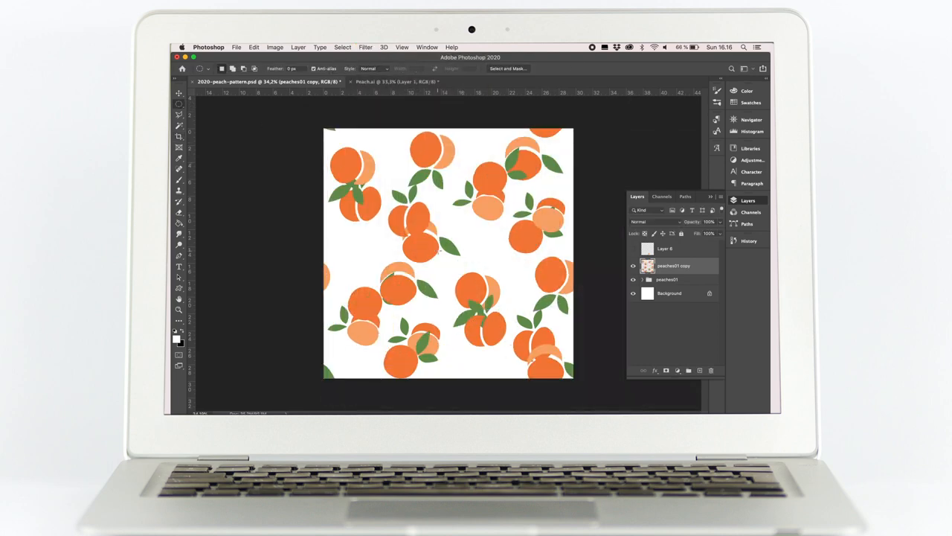